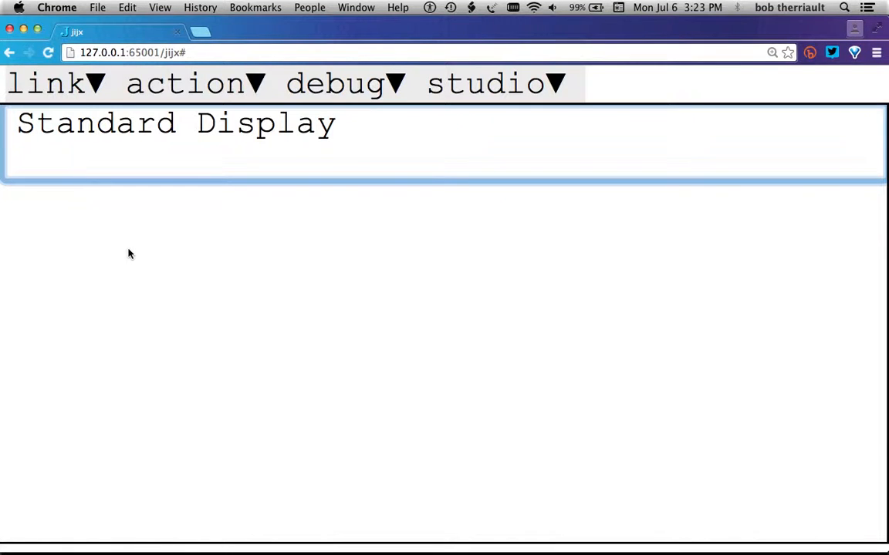
Step: Display a and b as 2-by-3 tables and take {.a, giving the first row 0 1 2
{"action": "left_click", "coordinate": [74, 162]}
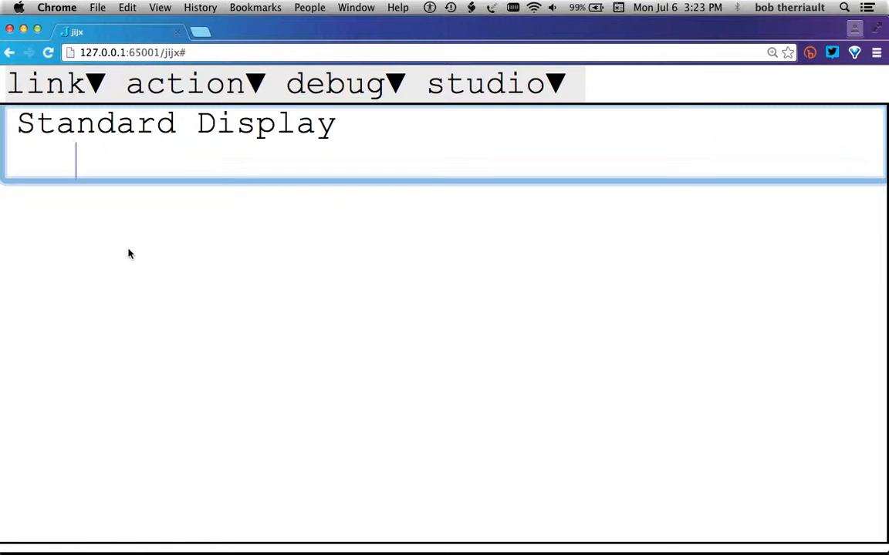
{"action": "type", "text": "a"}
{"action": "type", "text": "b"}
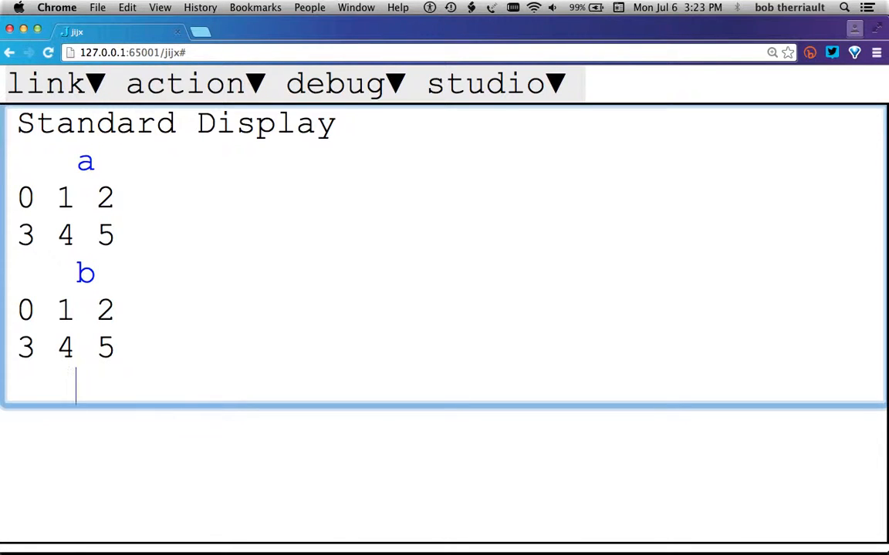
{"action": "type", "text": "{"}
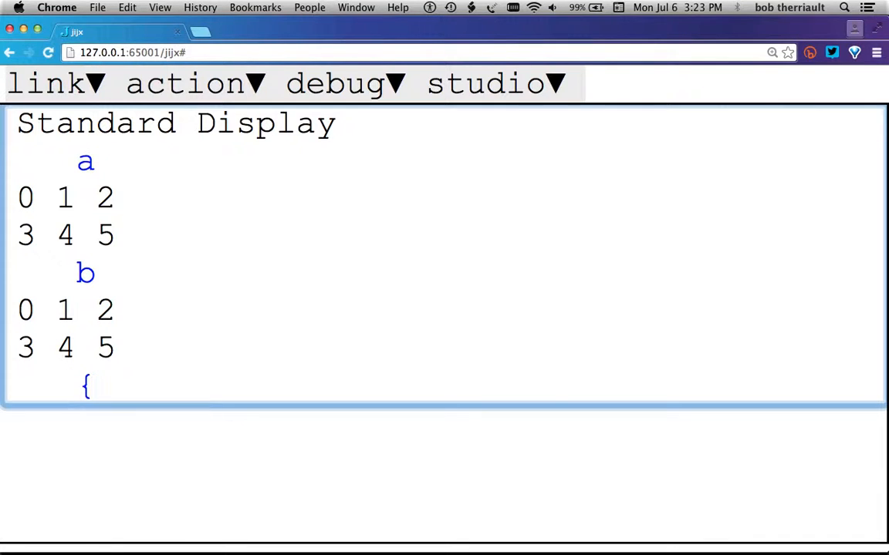
{"action": "type", "text": ".a"}
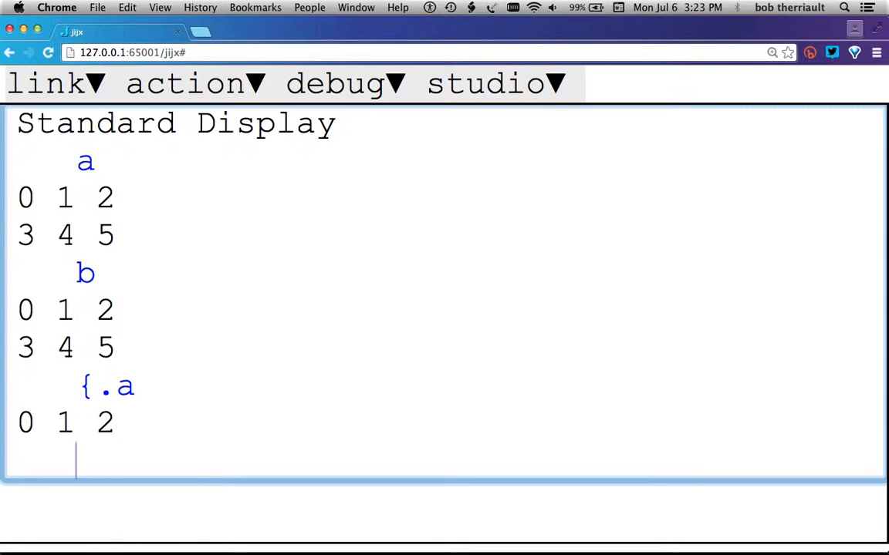
{"action": "type", "text": "{."}
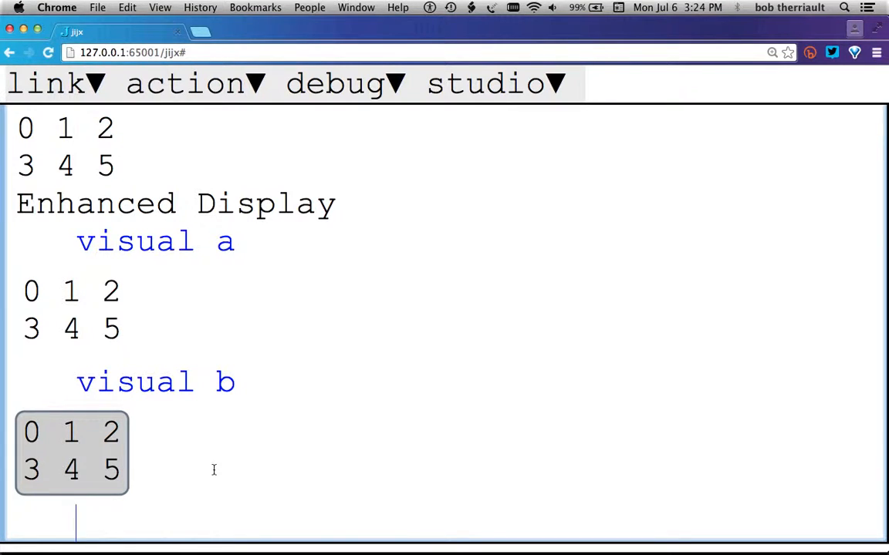
Step: Enter visual i. 2 1 3 to show rows 0 1 2 and 3 4 5 unshaded, split by a blank line
{"action": "type", "text": "i."}
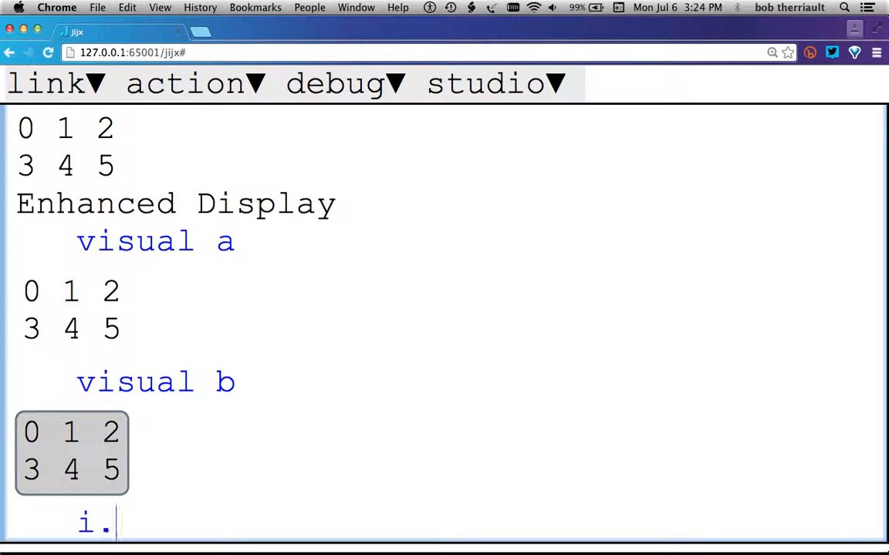
{"action": "type", "text": "2 1 3"}
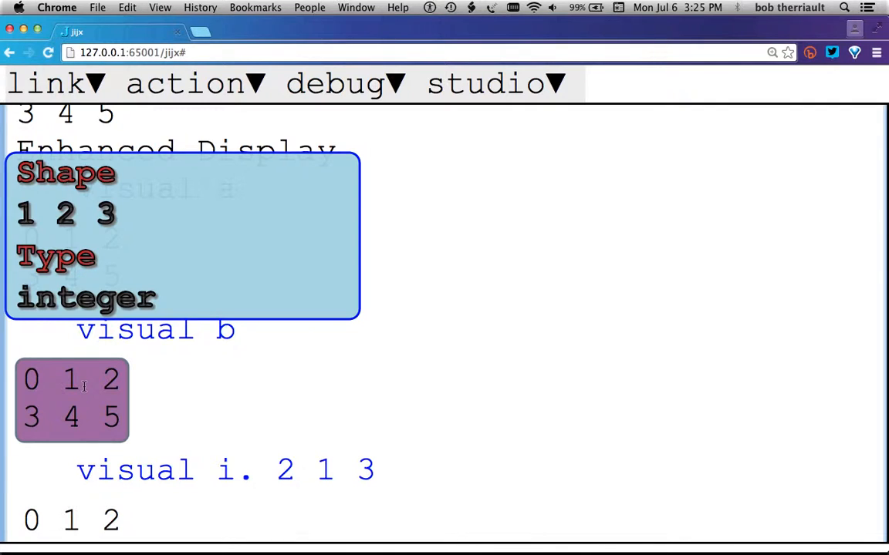
{"action": "scroll", "scroll_direction": "down", "scroll_amount": 3}
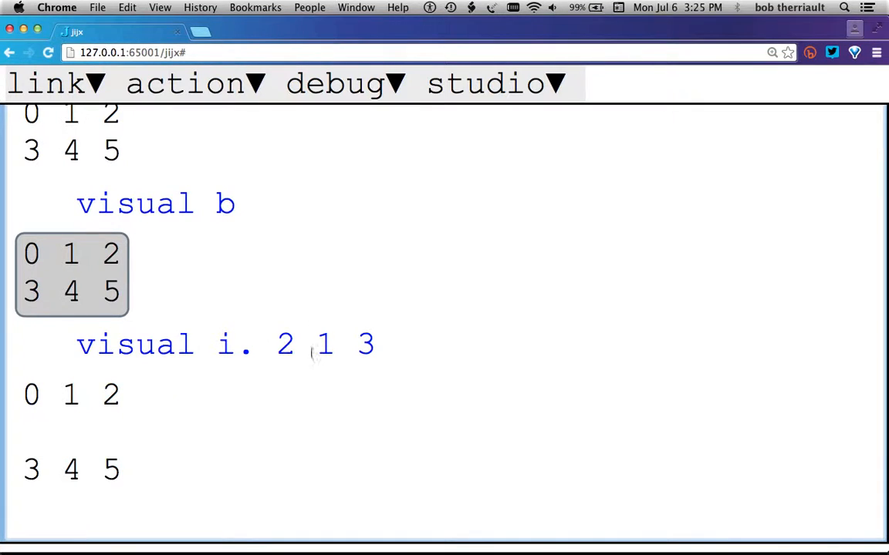
{"action": "mouse_move", "coordinate": [304, 423]}
{"action": "type", "text": "i.  1 1 1 1 2 3"}
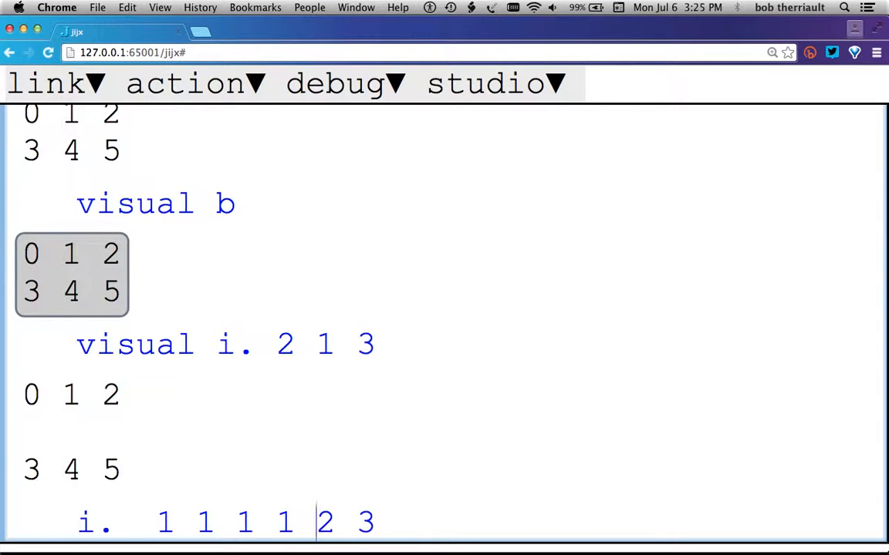
Step: Scroll down to review i. 1 1 1 1 2 3 shaded under visual and plain under standard display
{"action": "scroll", "scroll_direction": "down", "scroll_amount": 3}
{"action": "type", "text": "visual "}
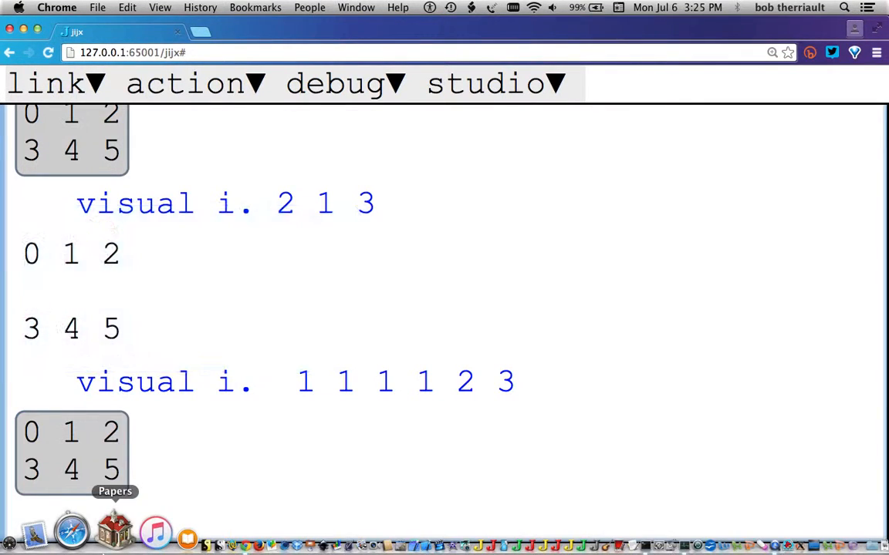
{"action": "scroll", "scroll_direction": "down", "scroll_amount": 3}
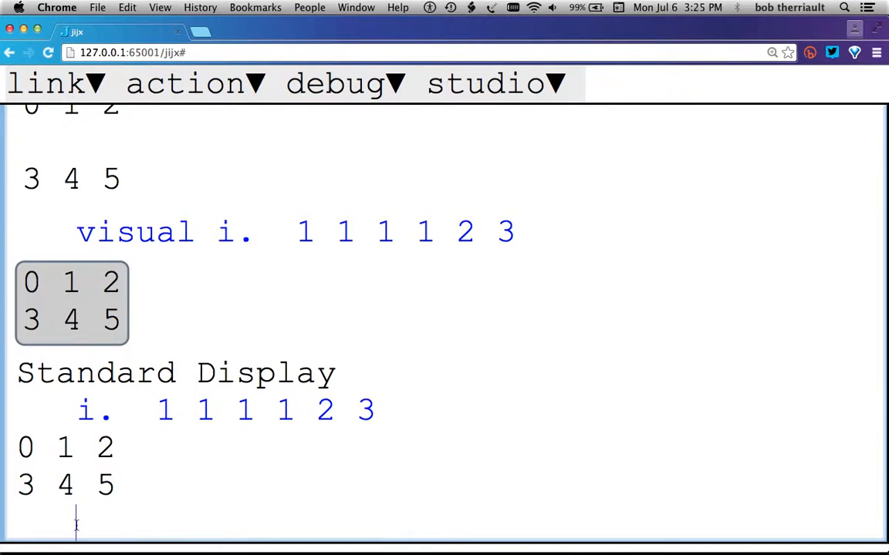
{"action": "mouse_move", "coordinate": [140, 511]}
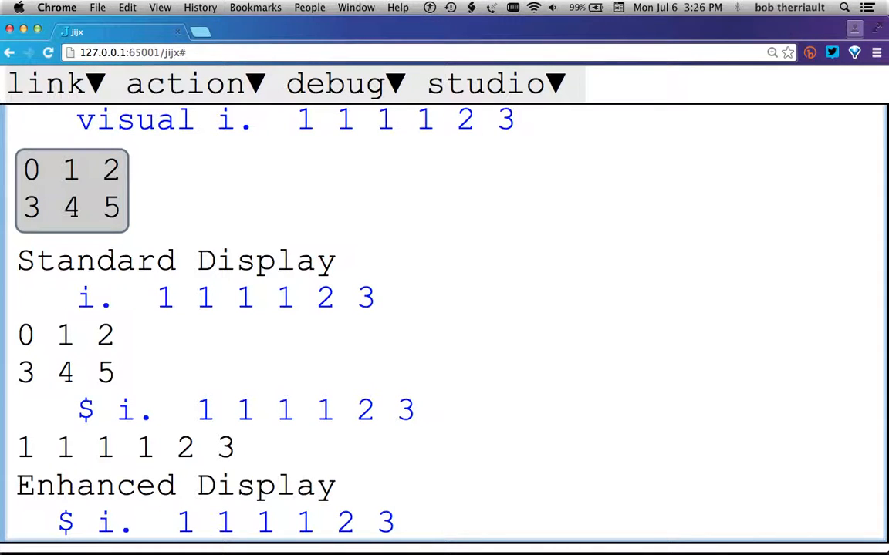
Step: Scroll down to view visual ,3 shaded as a boxed 3 beside the plain 3
{"action": "scroll", "scroll_direction": "down", "scroll_amount": 3}
{"action": "type", "text": "3"}
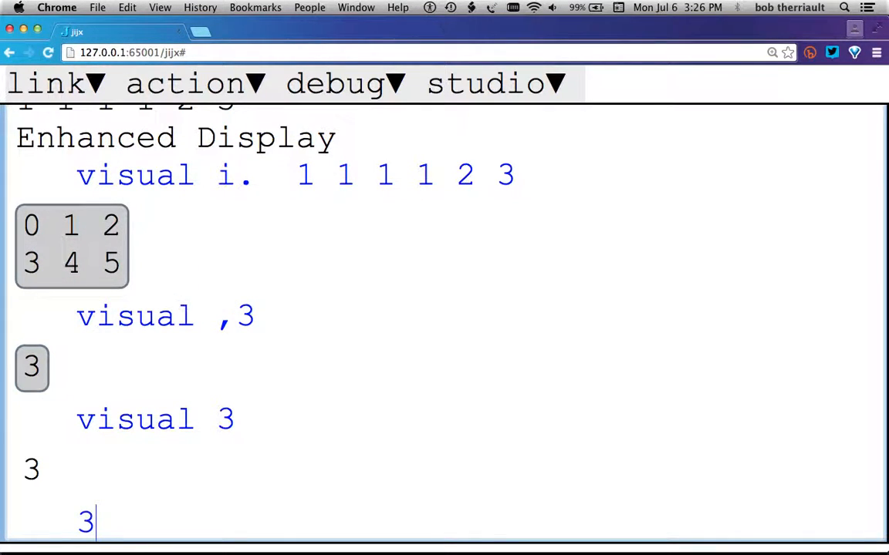
Step: Enter visual ,3 3 showing a plain 3 3, then review ,3 shaded and unshaded under standard display
{"action": "type", "text": ",3 3"}
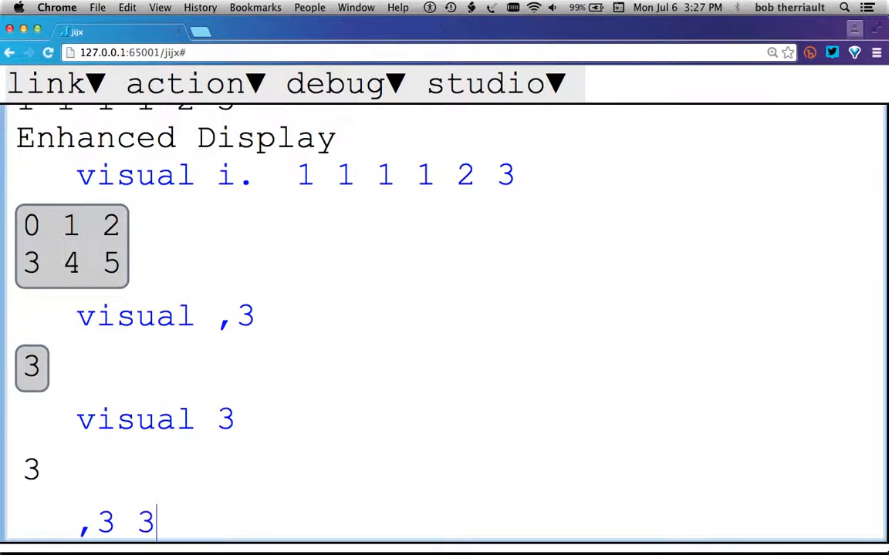
{"action": "scroll", "scroll_direction": "down", "scroll_amount": 3}
{"action": "type", "text": ",3"}
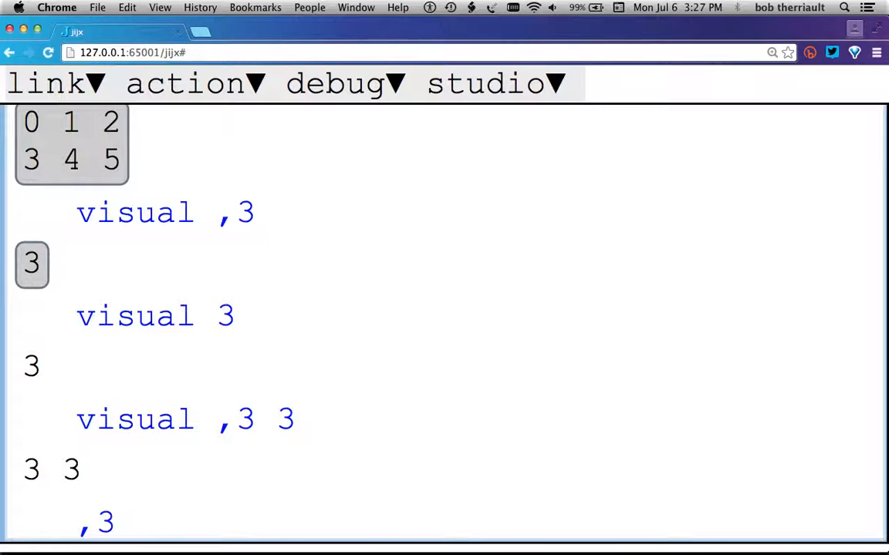
{"action": "scroll", "scroll_direction": "down", "scroll_amount": 3}
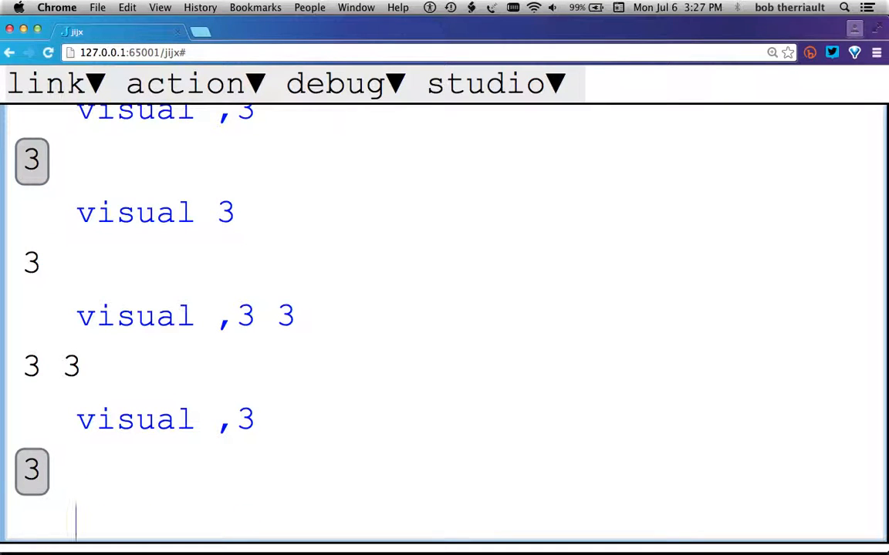
{"action": "scroll", "scroll_direction": "down", "scroll_amount": 3}
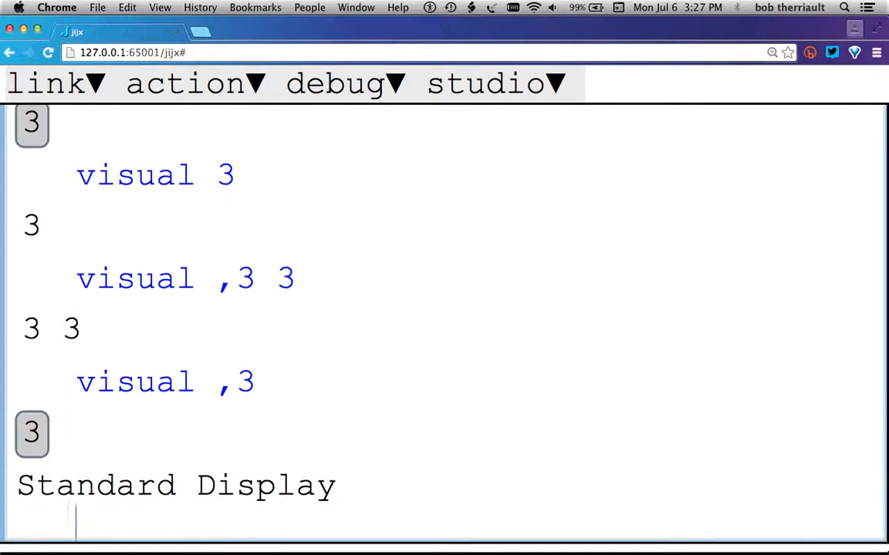
{"action": "scroll", "scroll_direction": "down", "scroll_amount": 3}
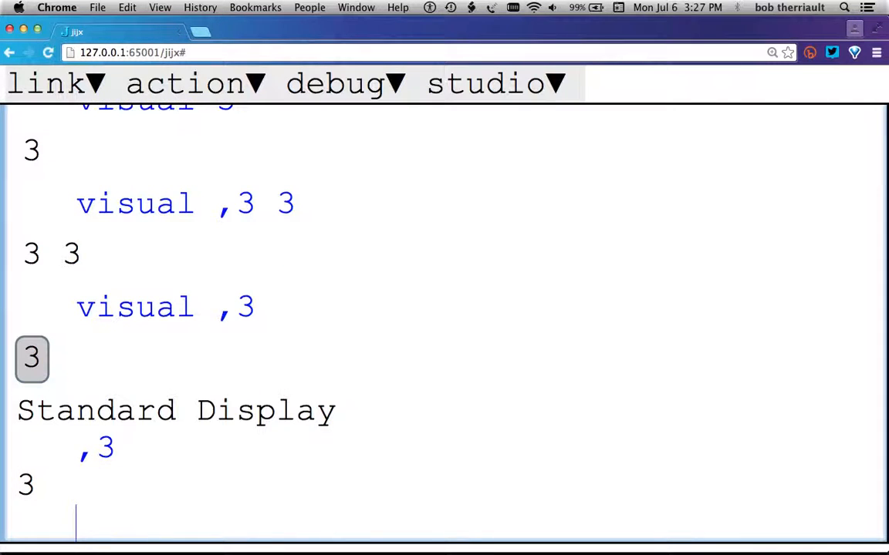